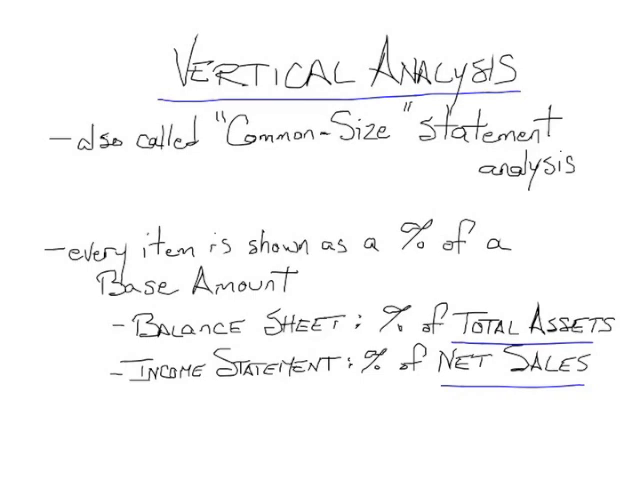
type("1.")
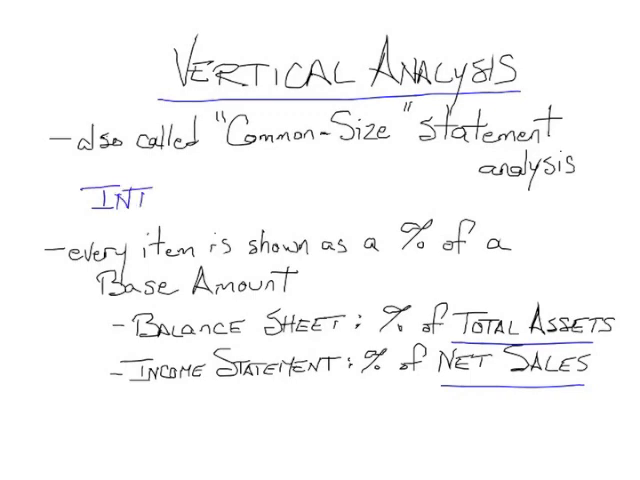
type("ER")
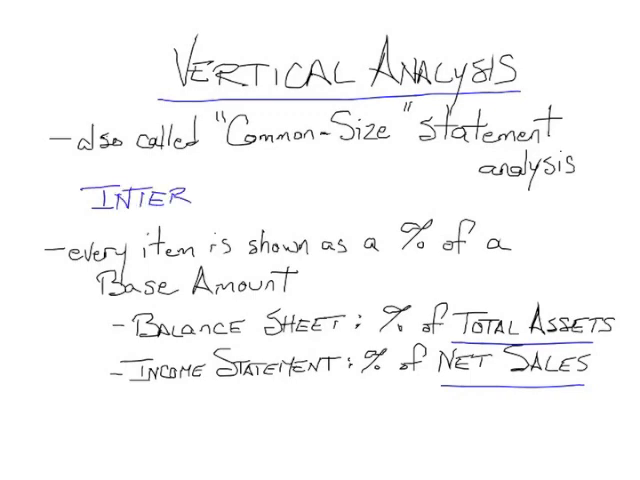
type("- Co.")
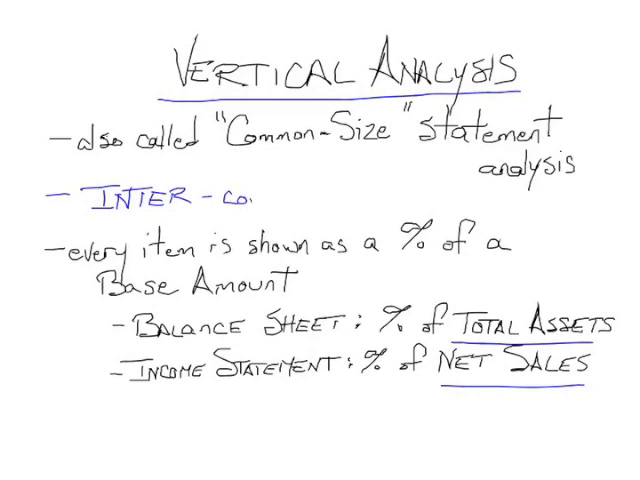
type("compan")
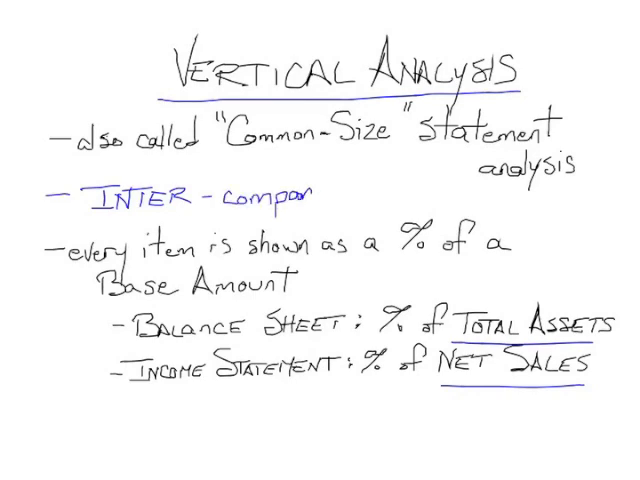
type("y")
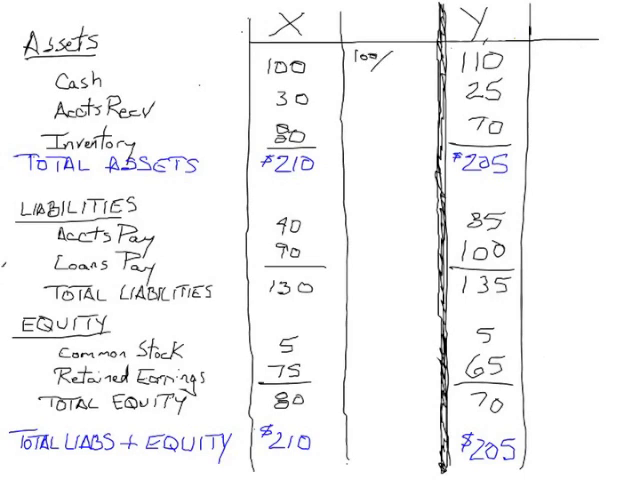
type("/210")
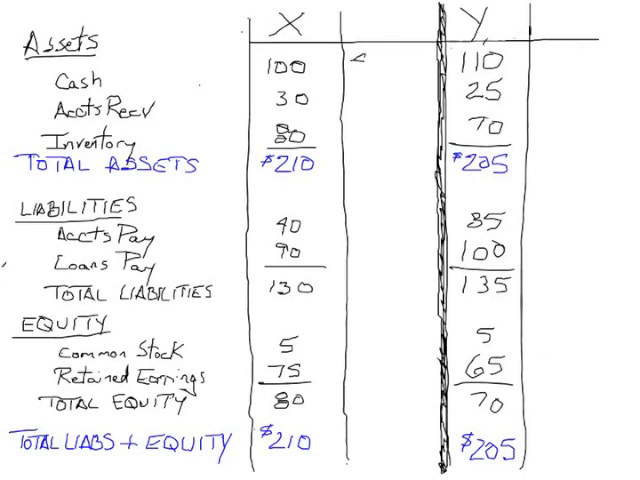
type("47.1")
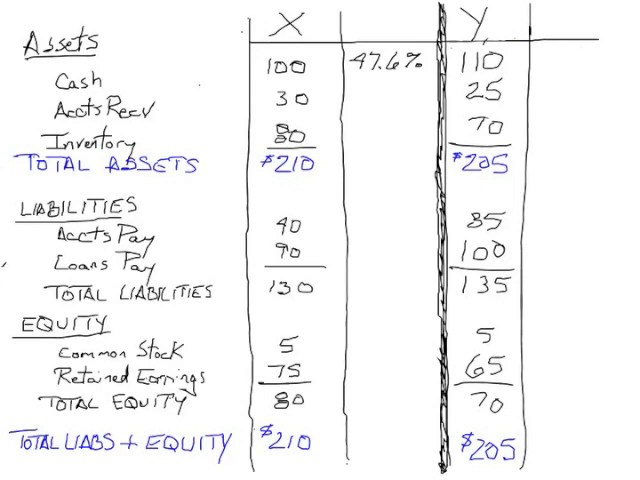
type("1")
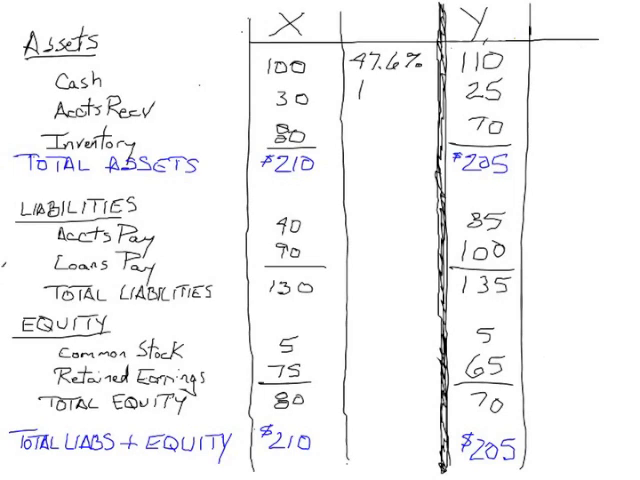
type("14.7")
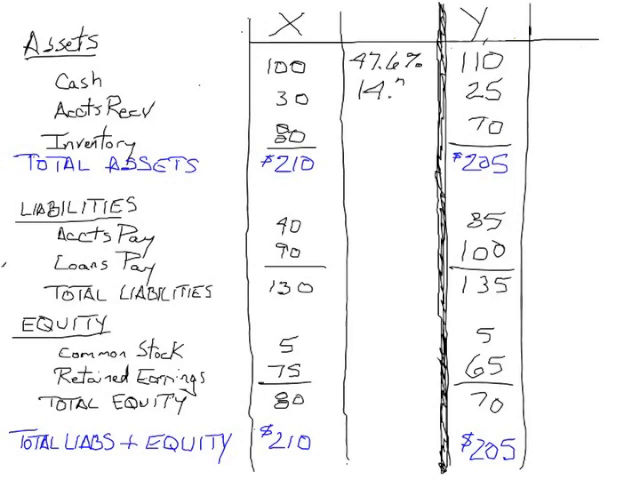
type("3")
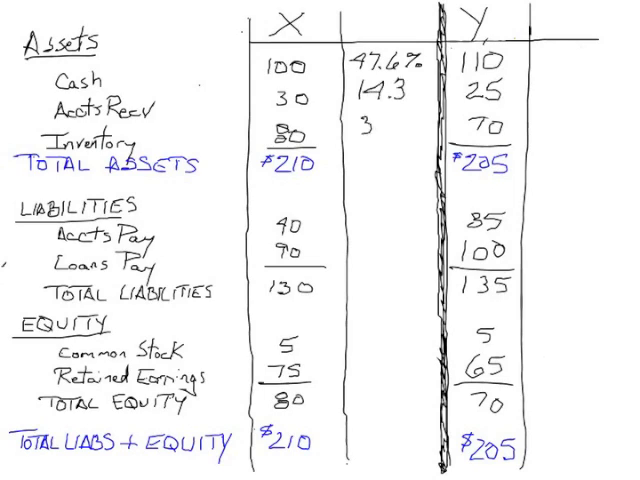
type("%")
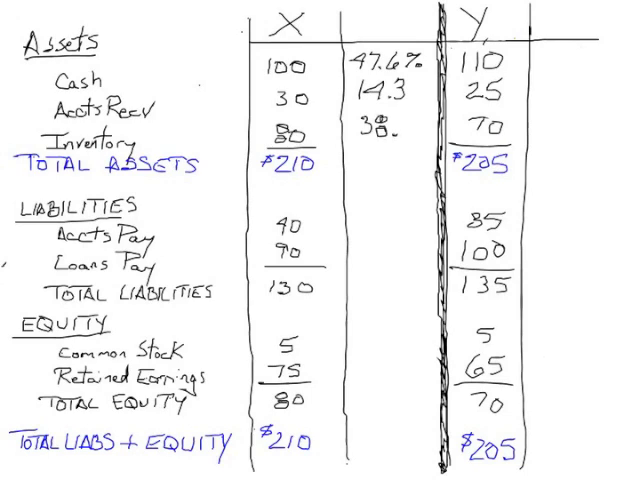
type(".1")
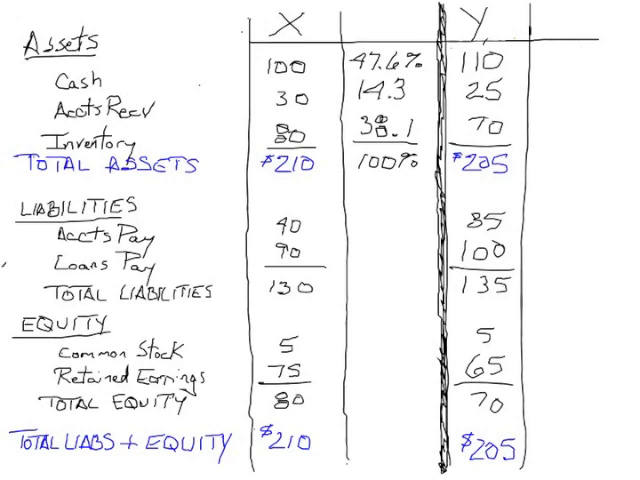
type("19")
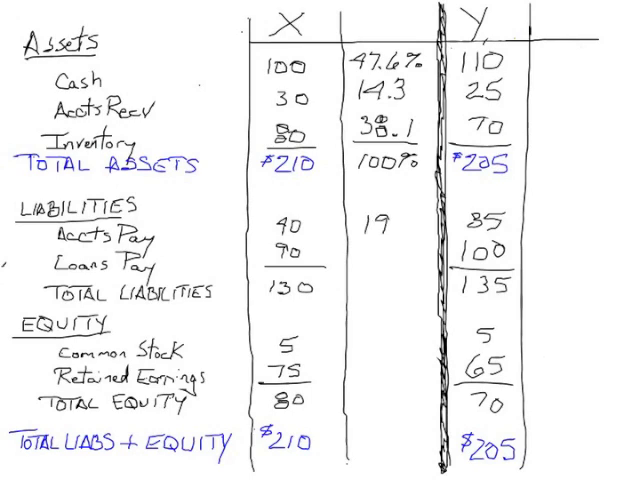
type("%")
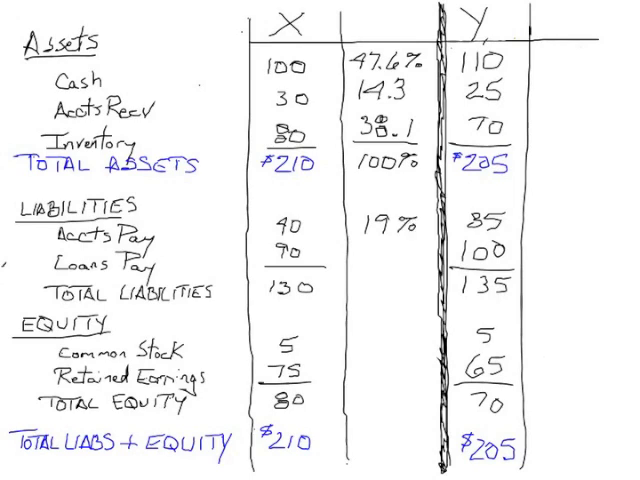
type("42.9")
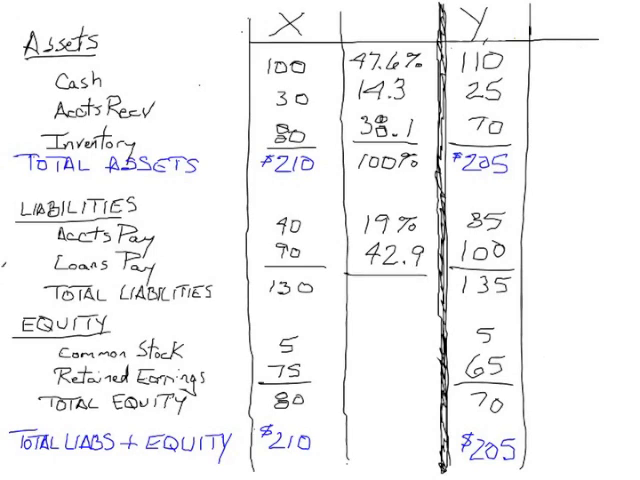
type("(")
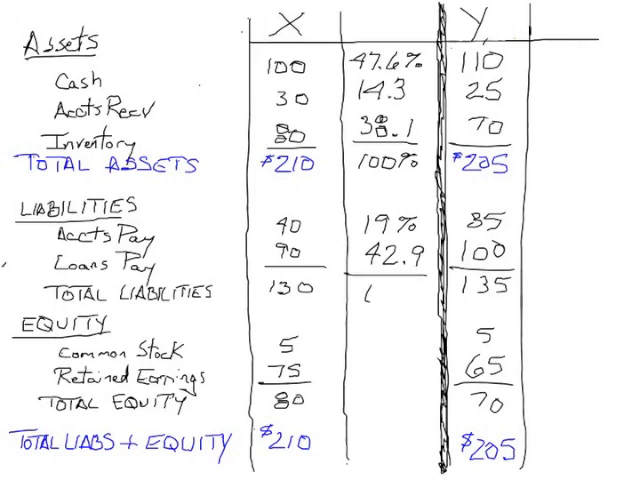
type("61.")
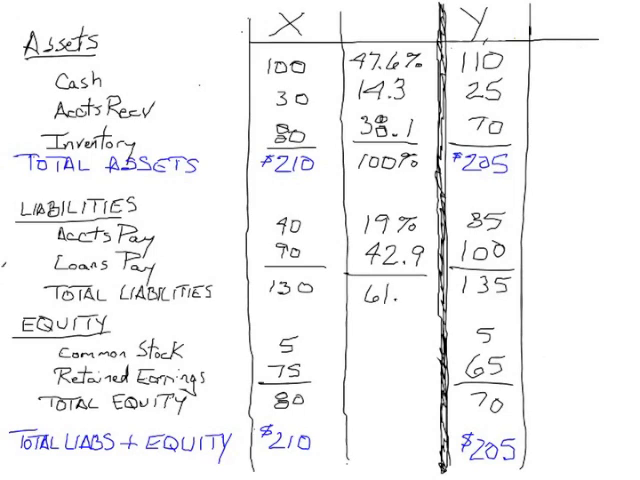
type("97")
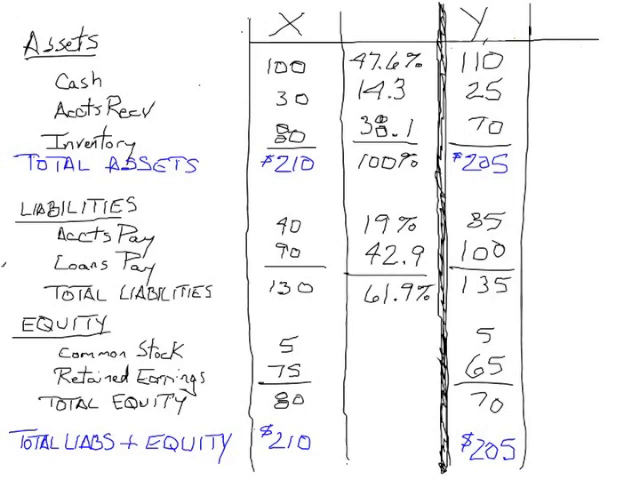
type("2.")
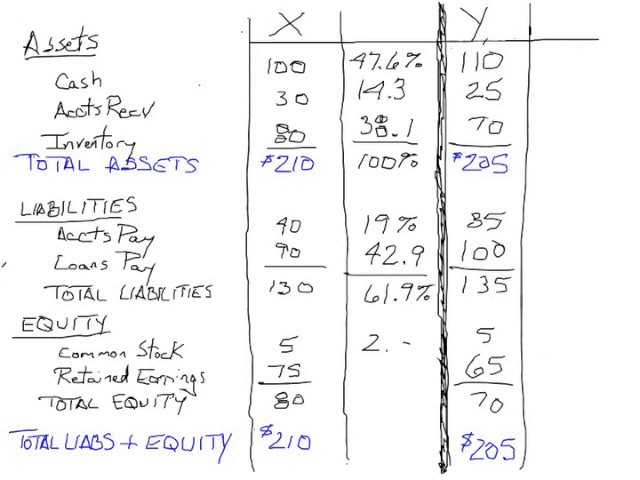
type("4%")
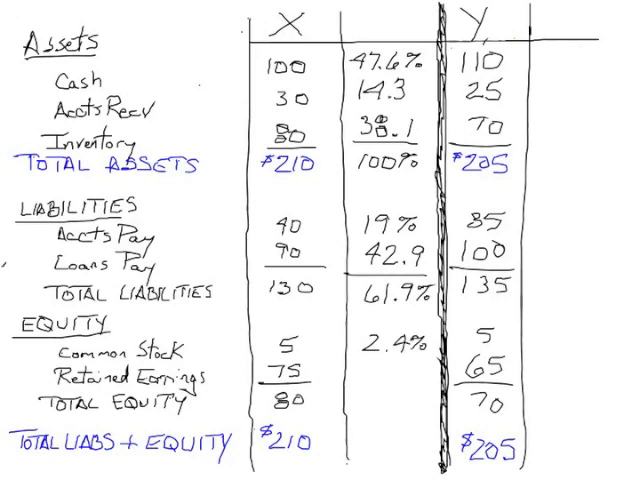
type("3")
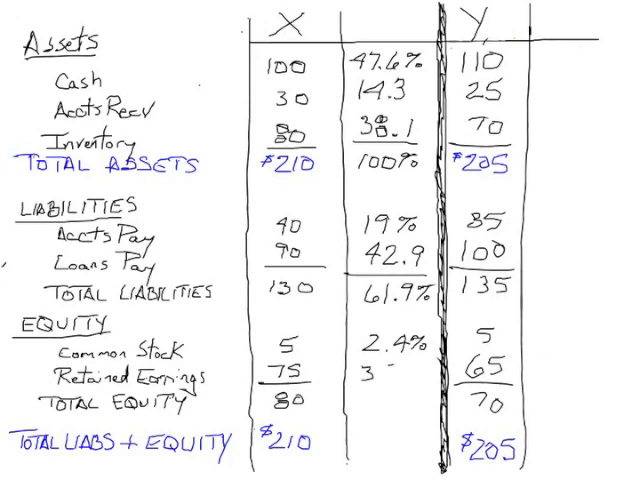
type("35.7")
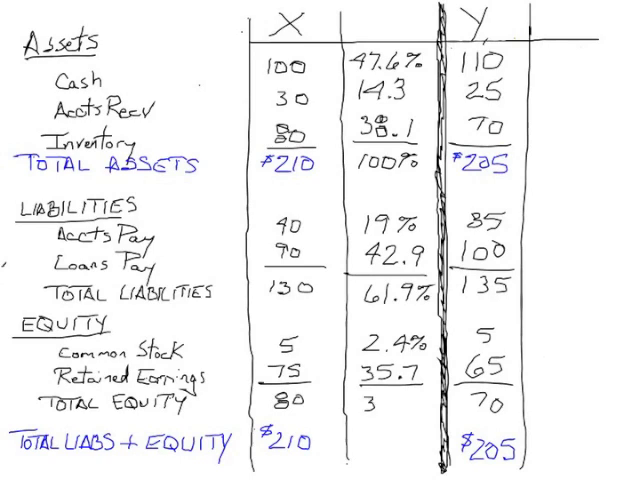
type("38.1%")
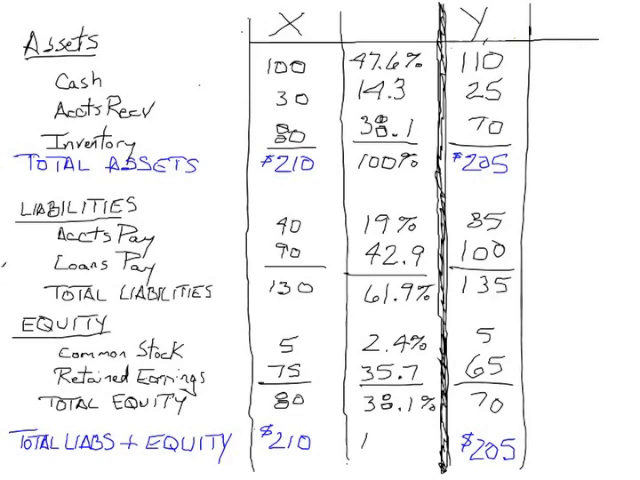
type("100%")
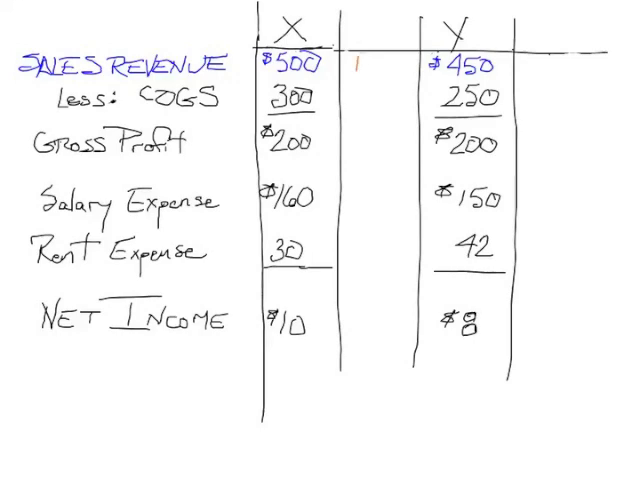
type("100%")
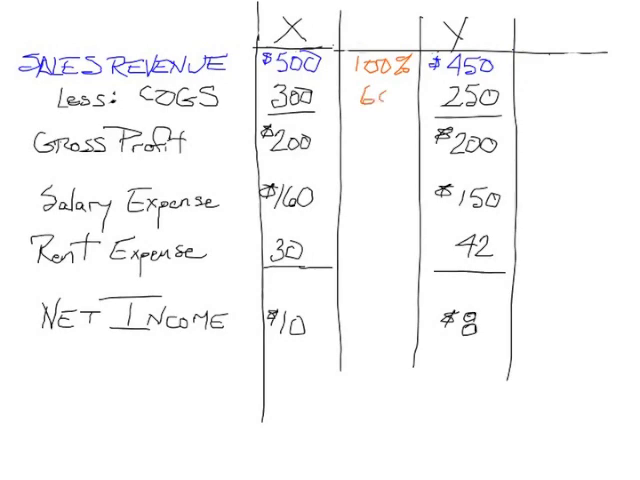
type("60%")
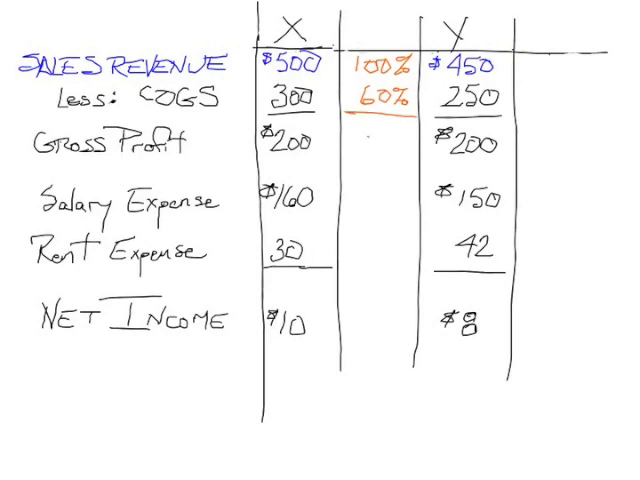
type("40%")
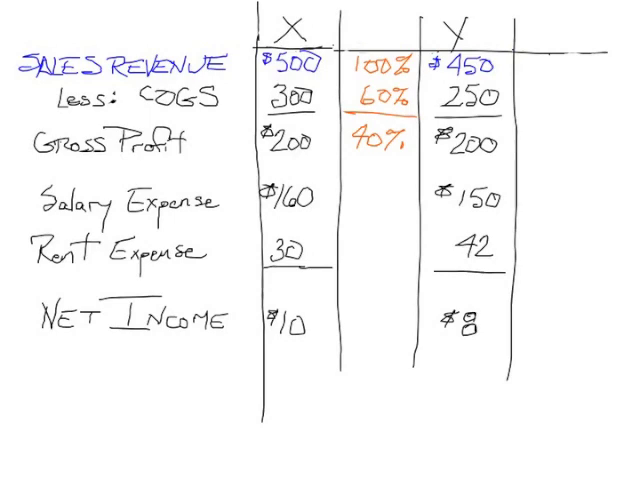
type("32%")
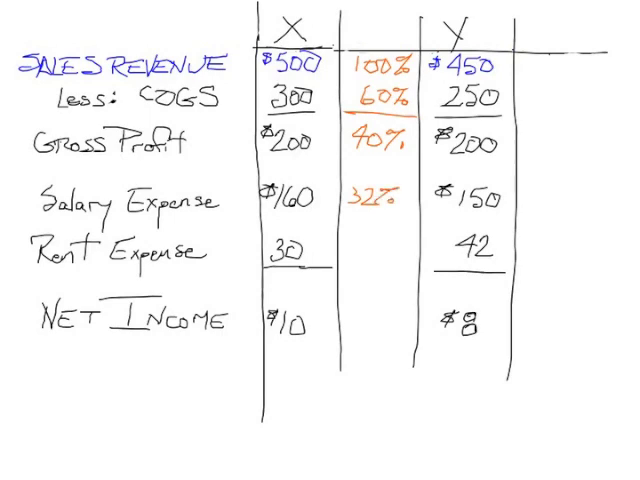
type("6")
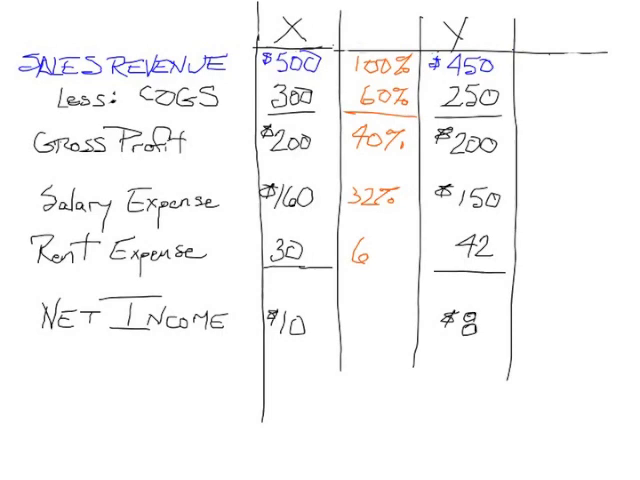
type("6%")
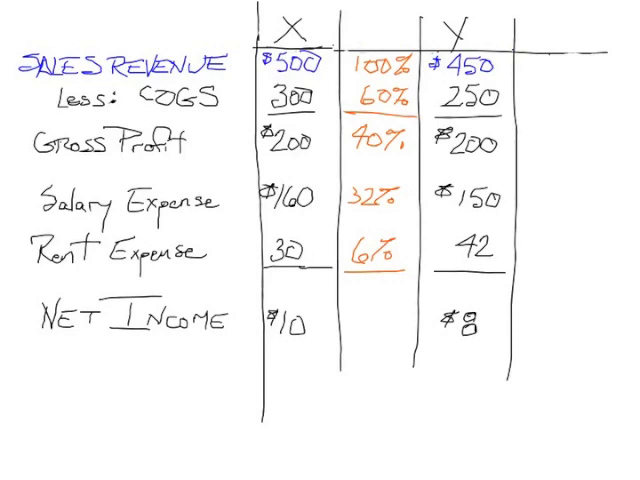
type("2%")
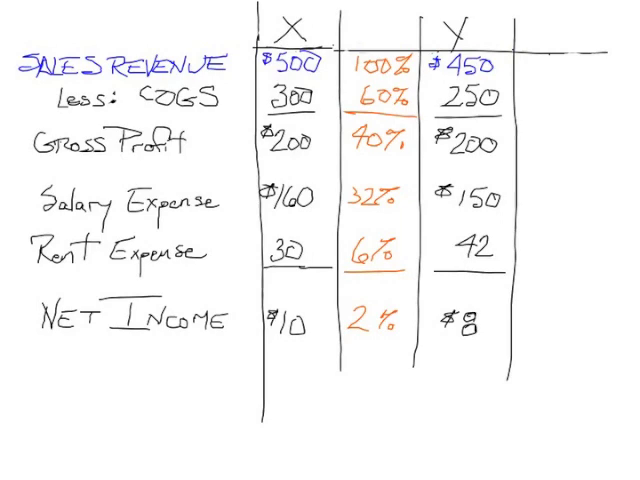
type("10")
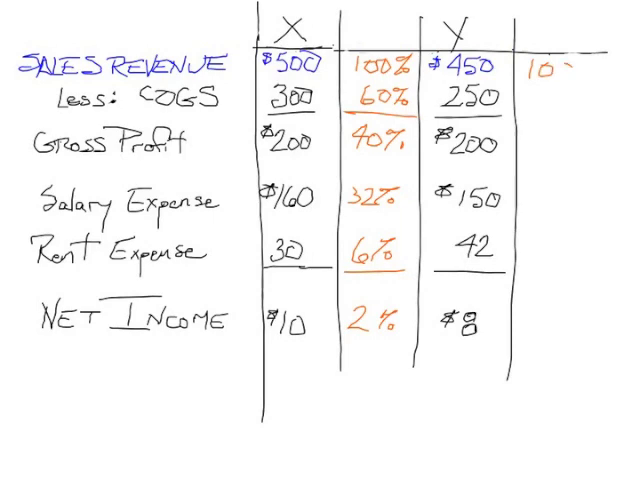